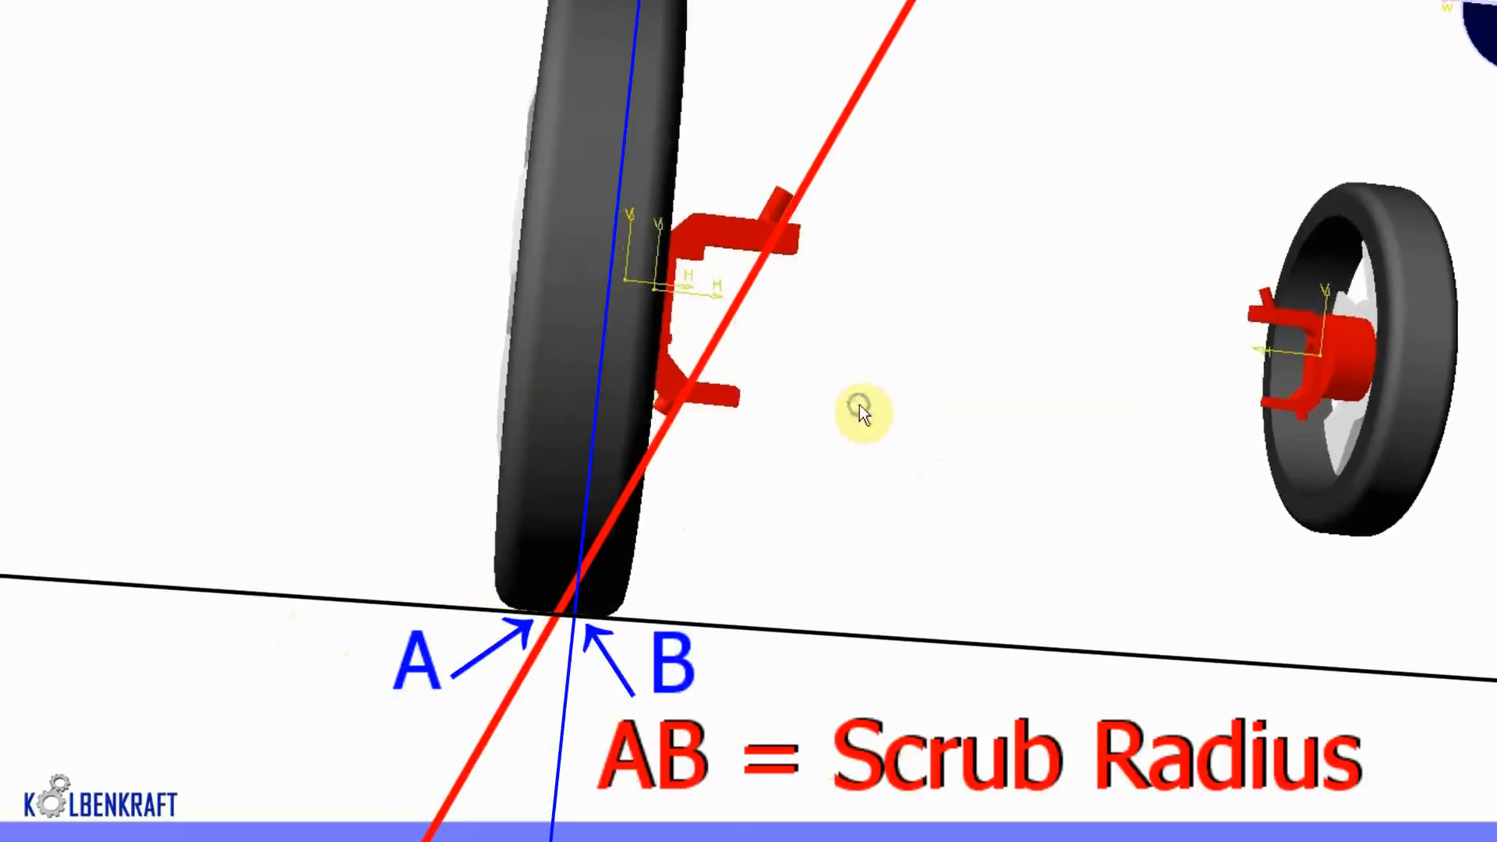
mouse_move(830, 218)
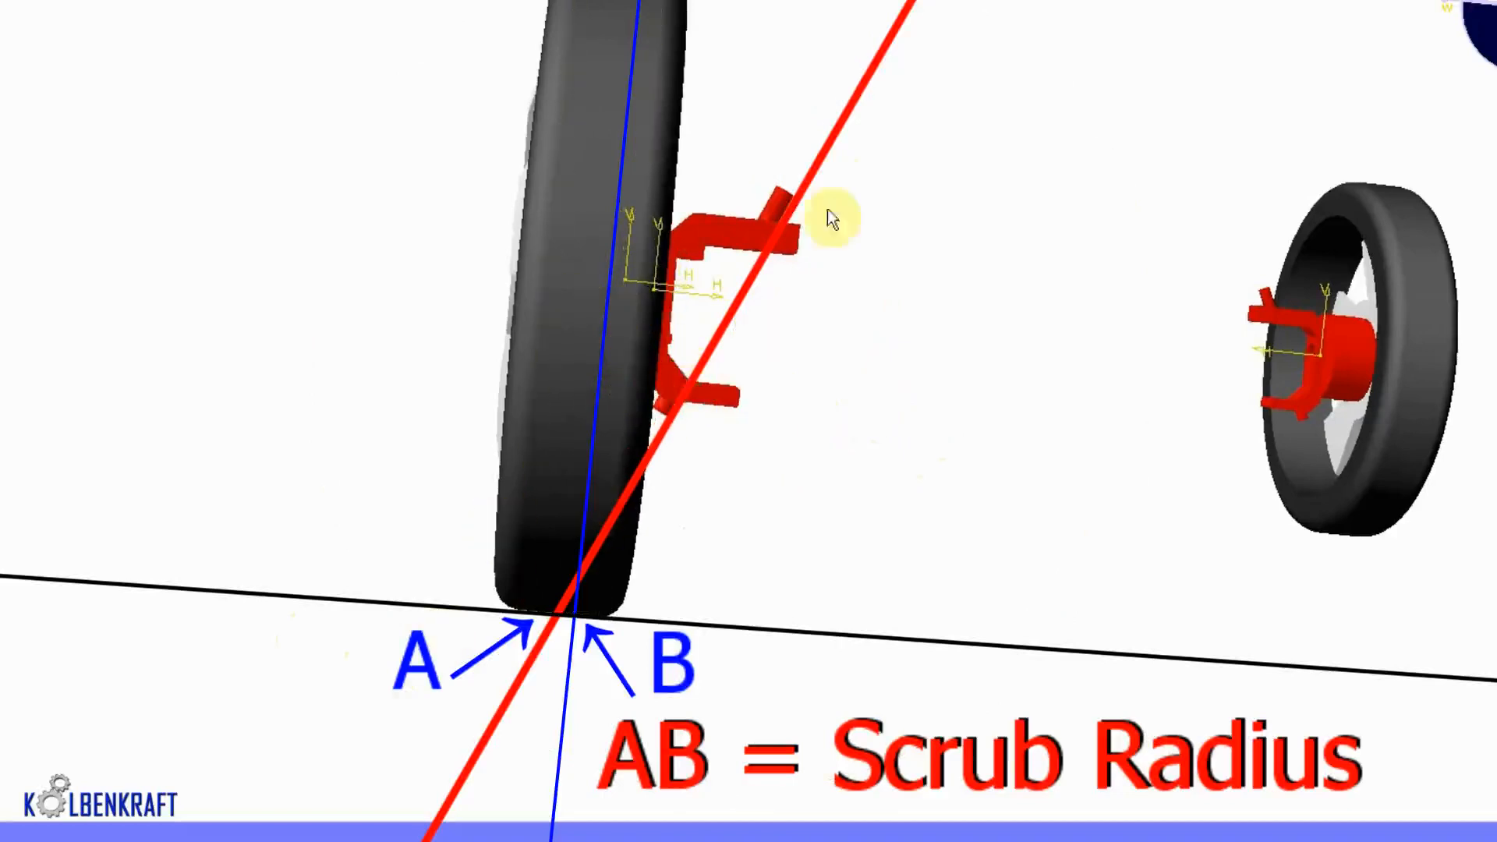
mouse_move(678, 630)
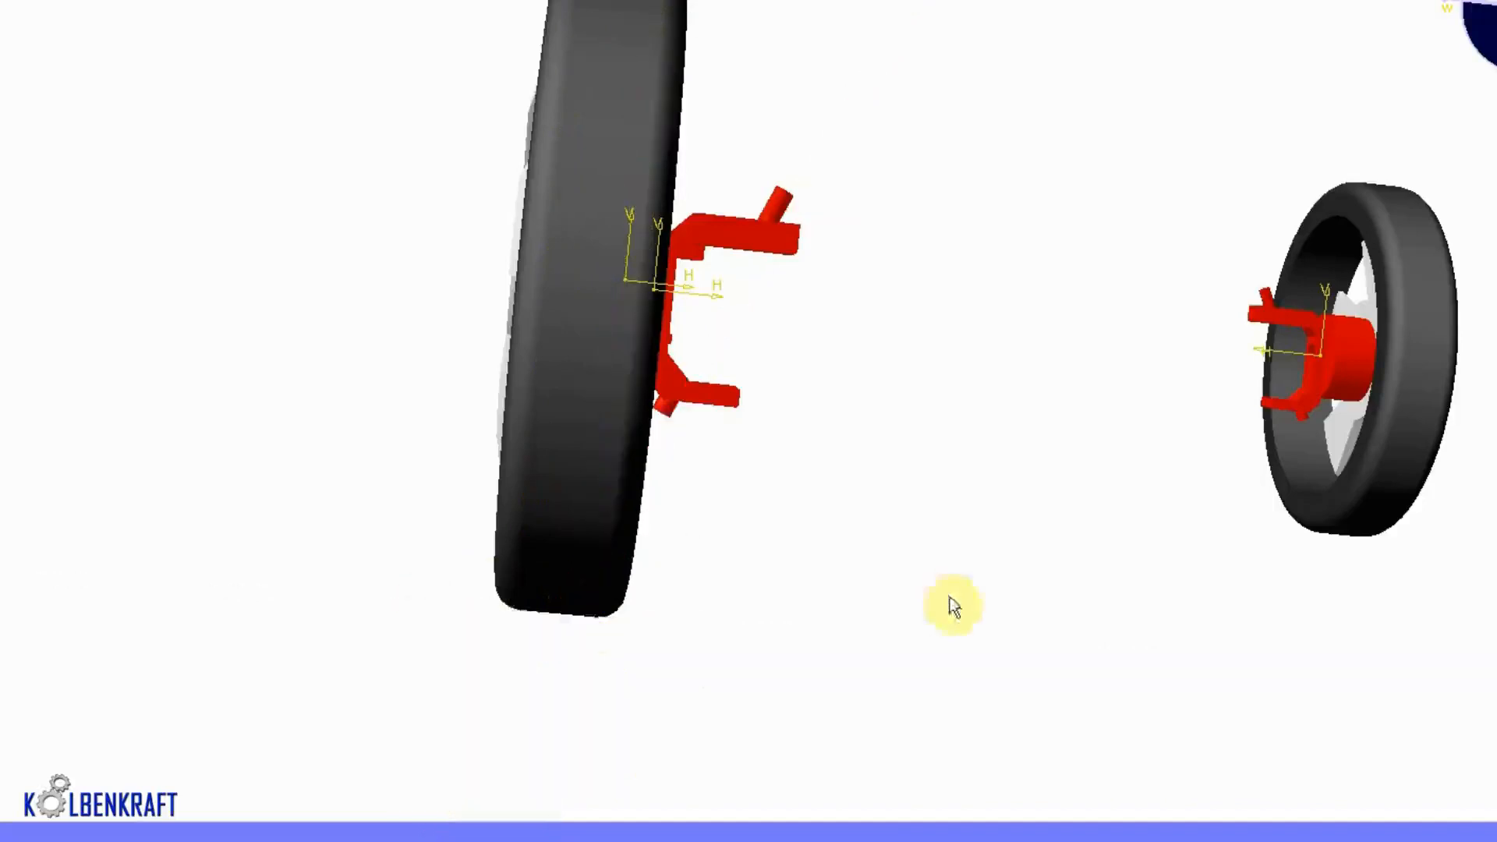
mouse_move(873, 446)
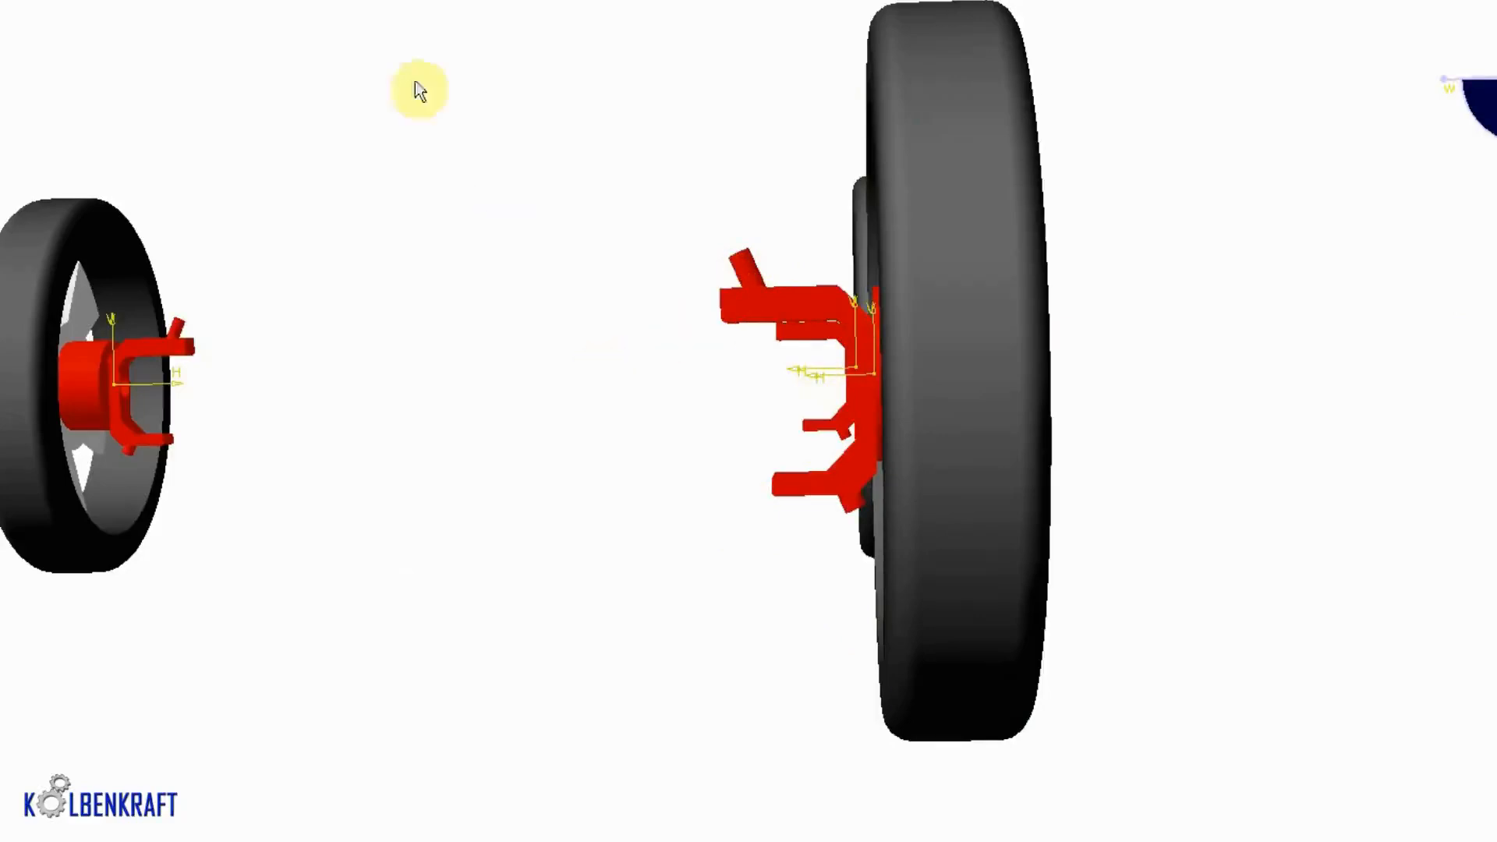
mouse_move(382, 141)
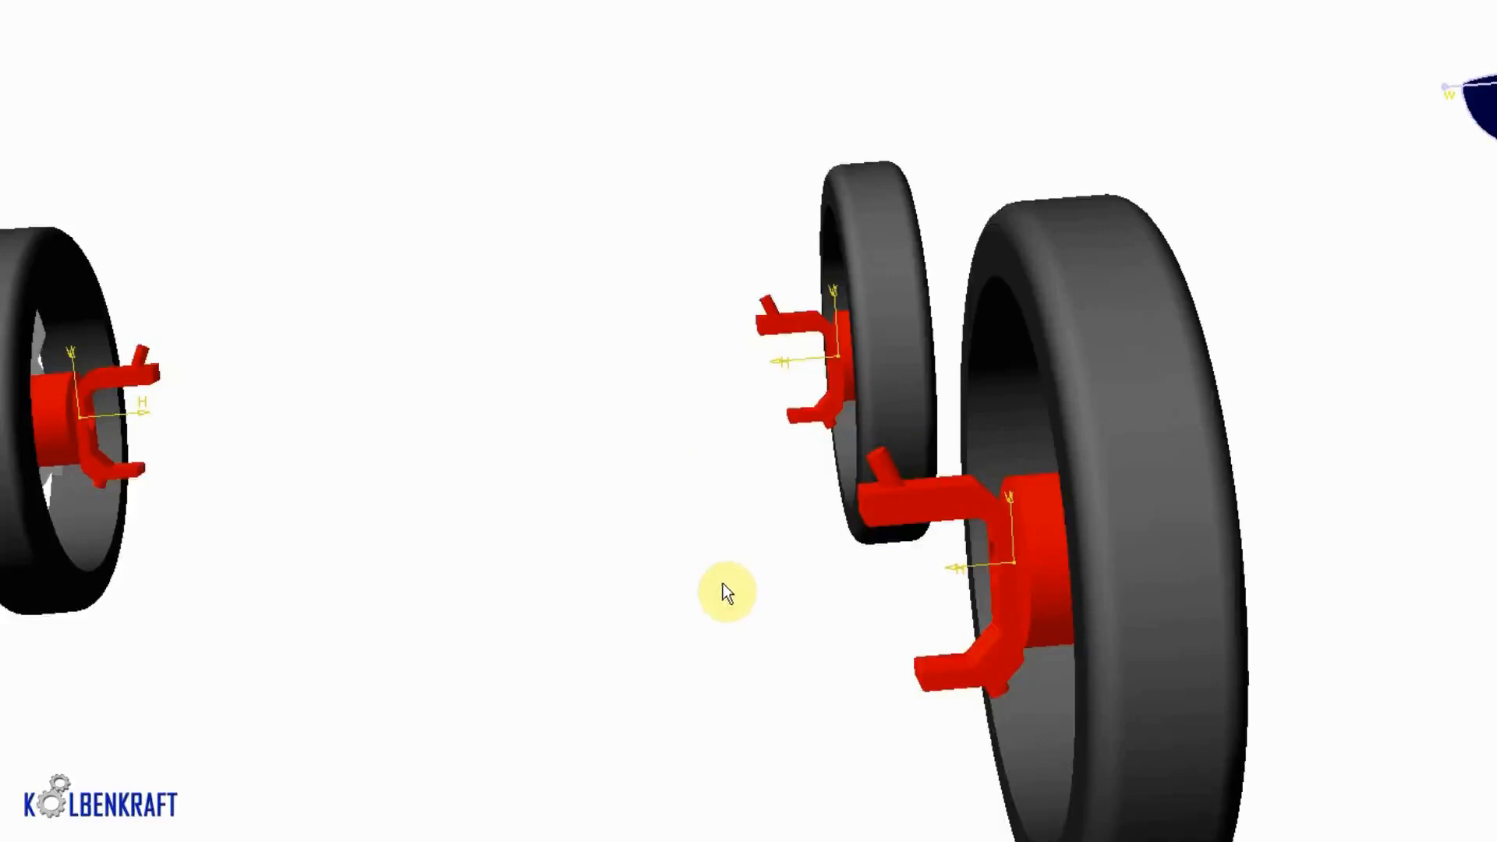
mouse_move(720, 612)
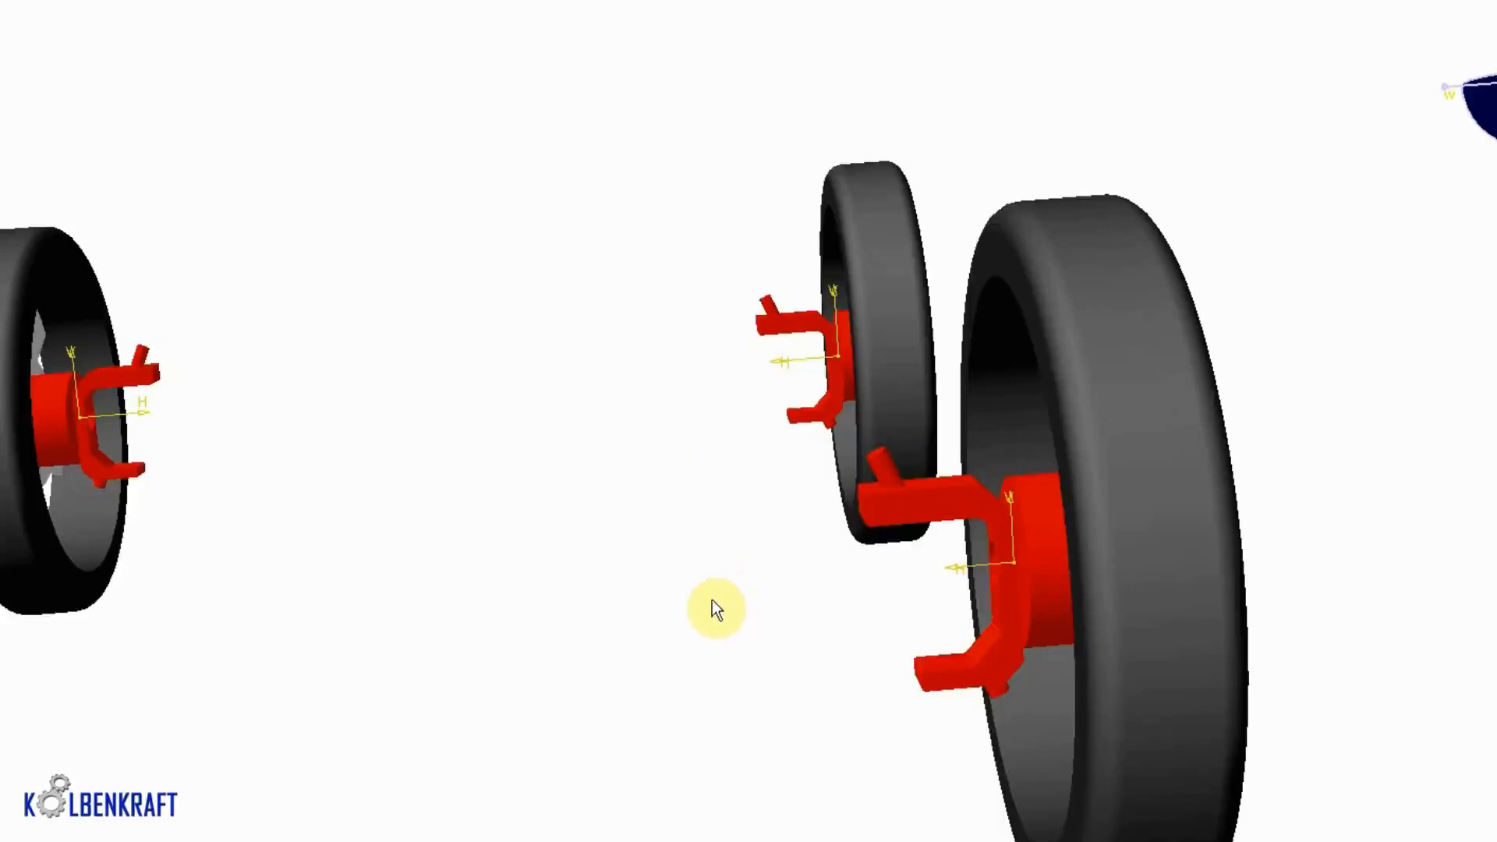